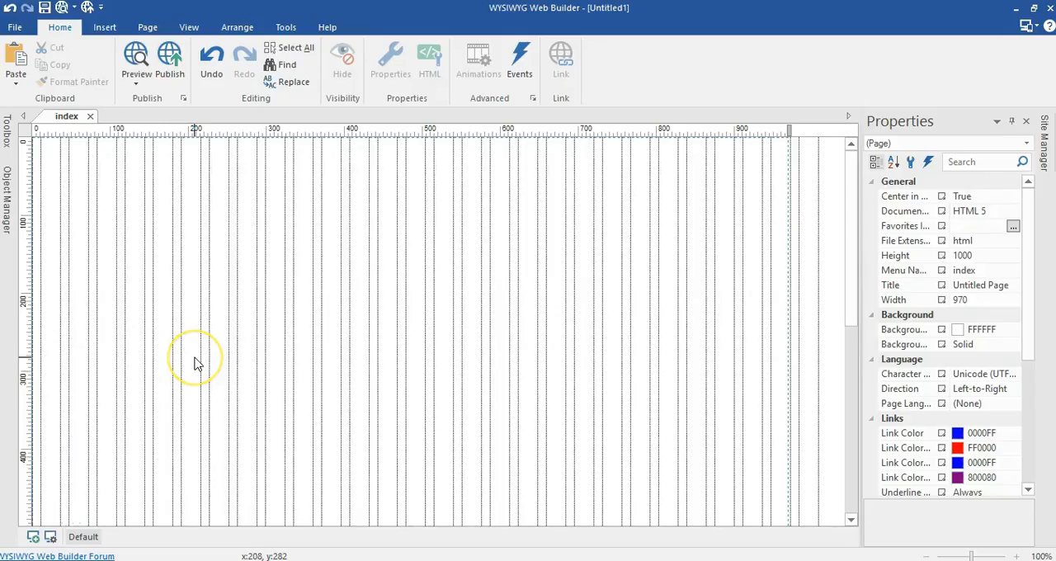
mouse_move(196, 364)
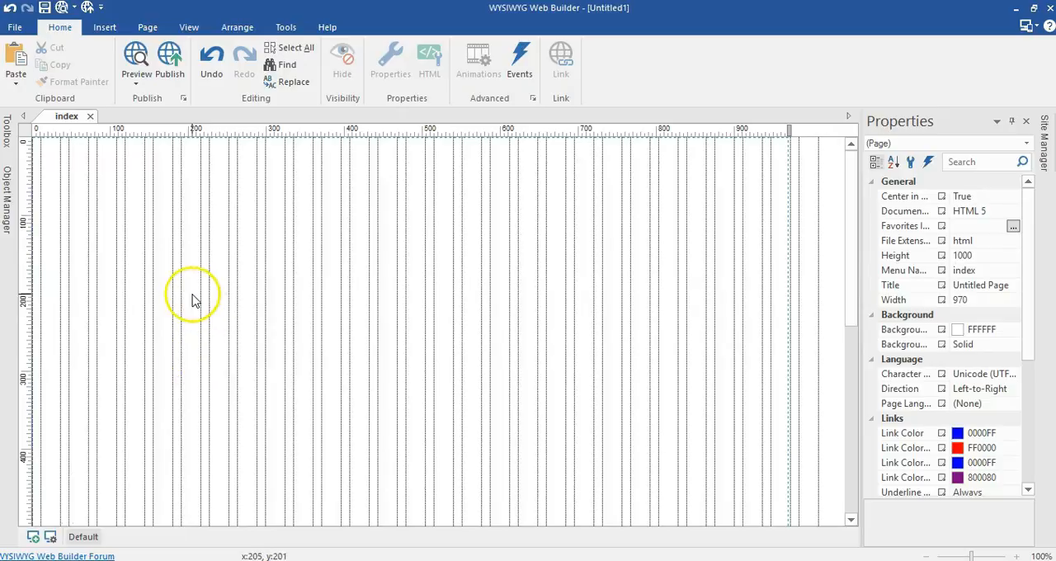
mouse_move(52, 158)
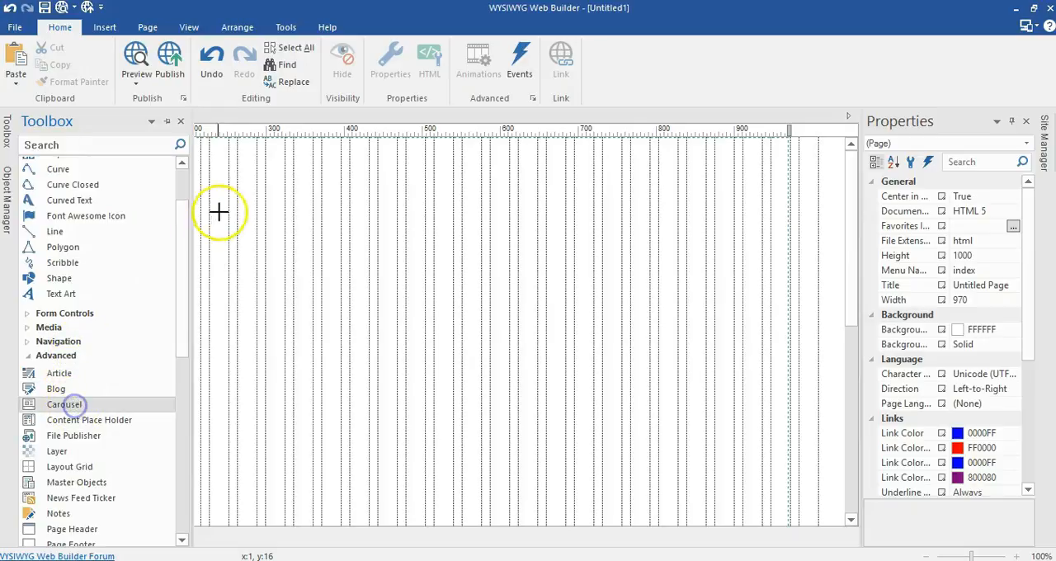
Step: Place a carousel at the top, stretch it to the 970-pixel page width, and make it 400 high
drag(64, 405, 218, 255)
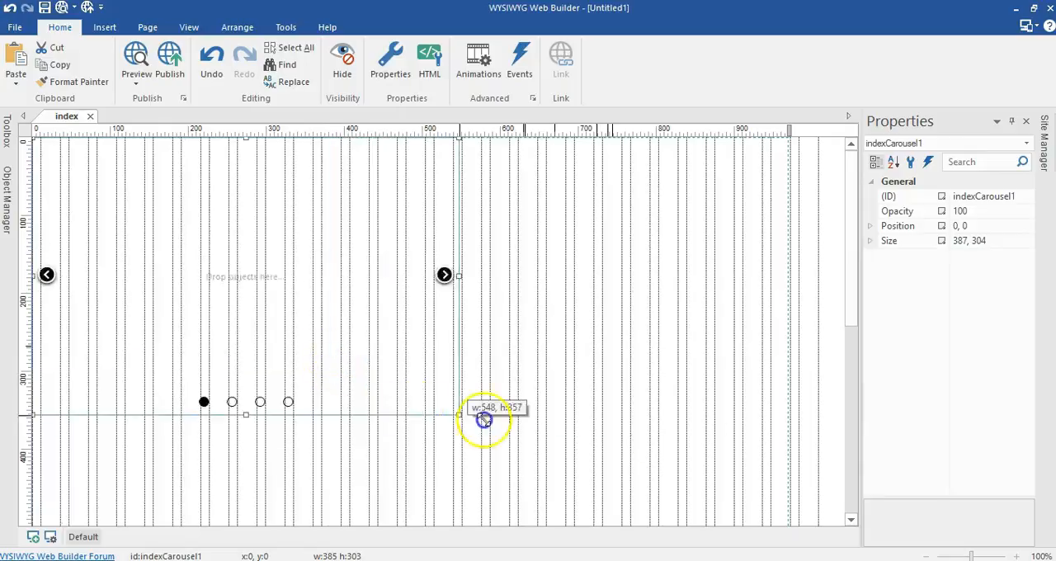
drag(484, 419, 787, 441)
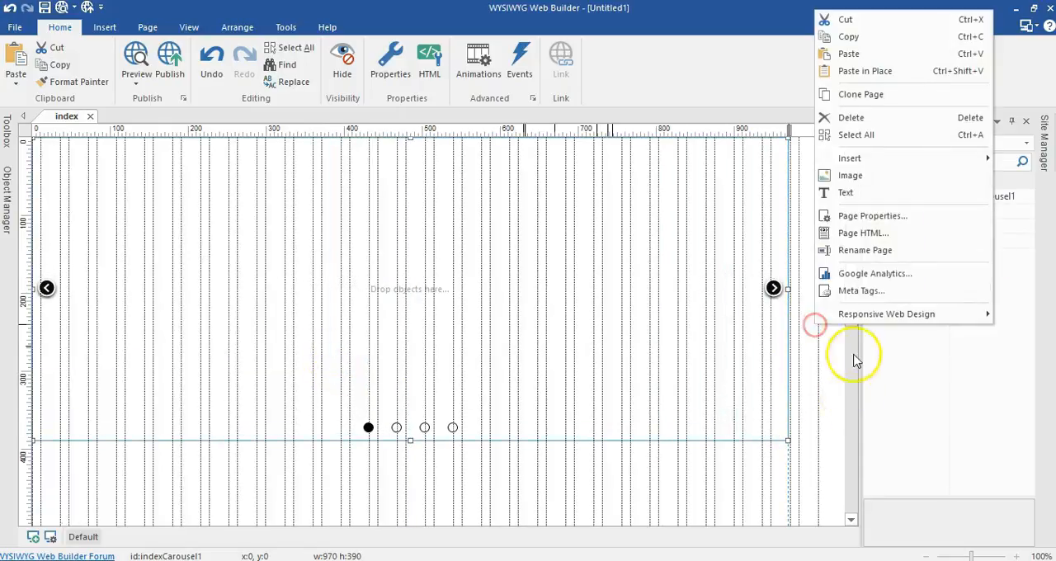
click(872, 215)
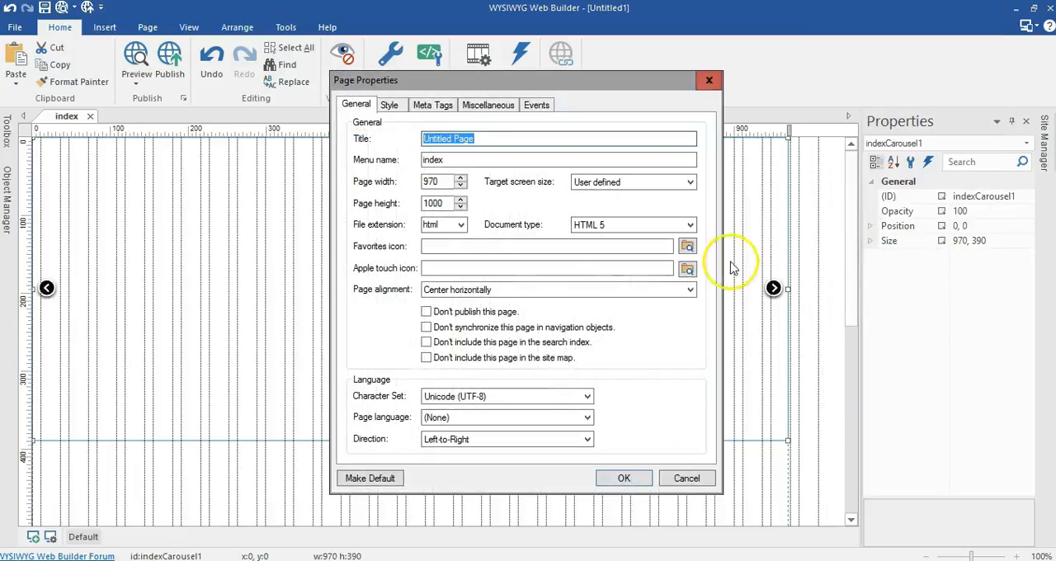
mouse_move(709, 80)
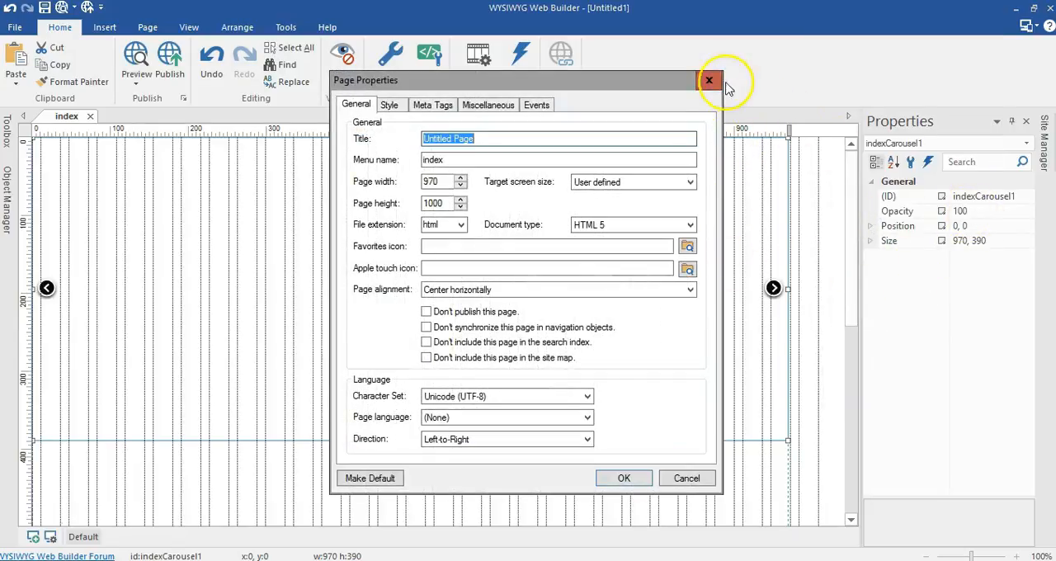
click(708, 80)
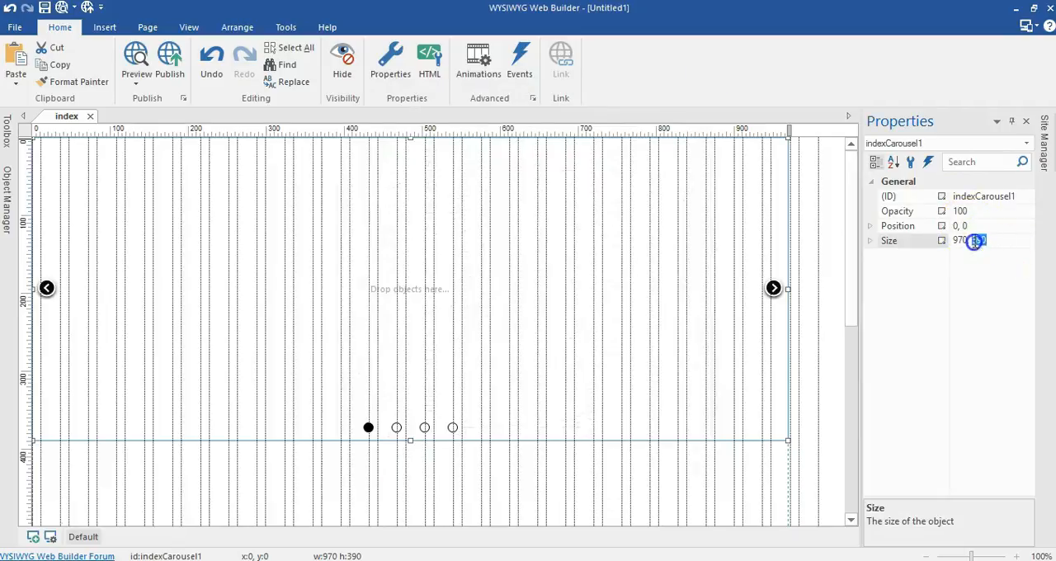
text(400)
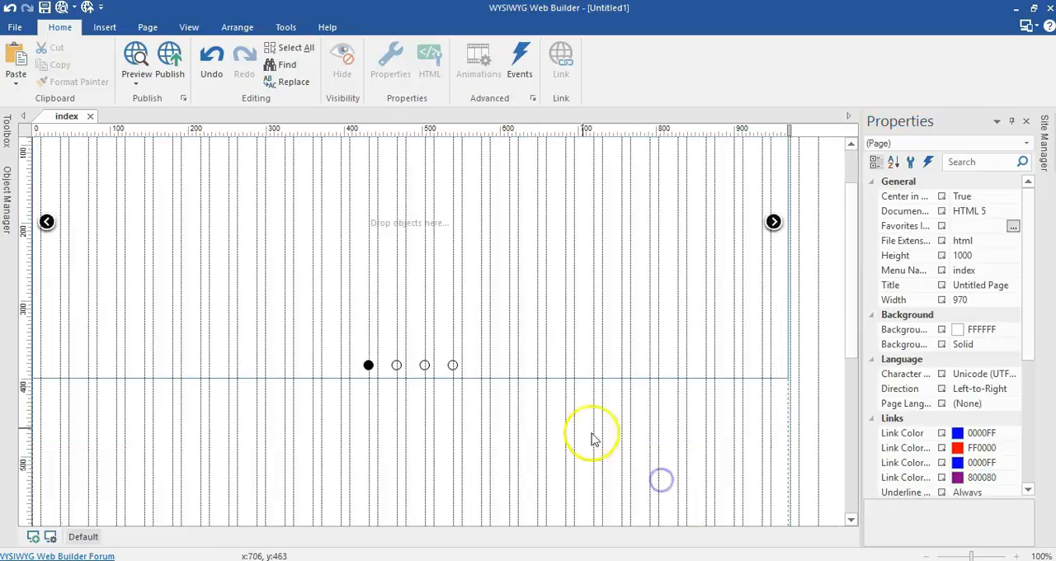
right_click(520, 385)
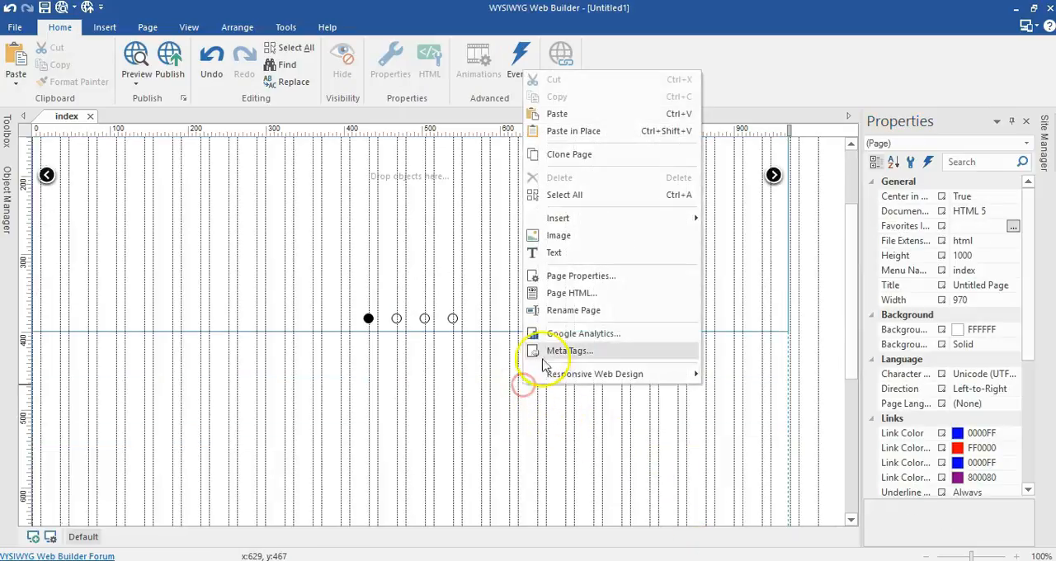
click(581, 275)
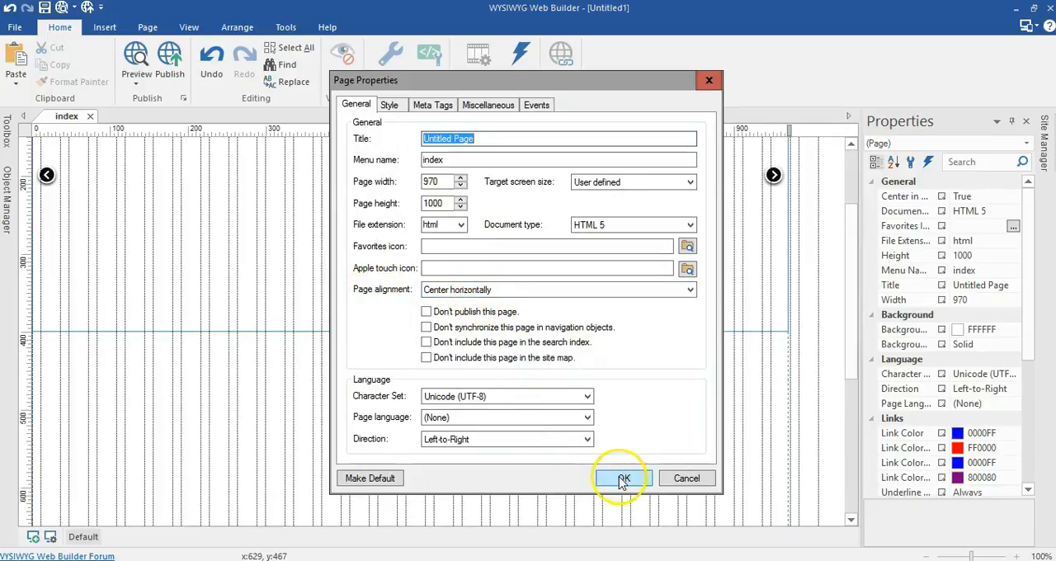
click(622, 479)
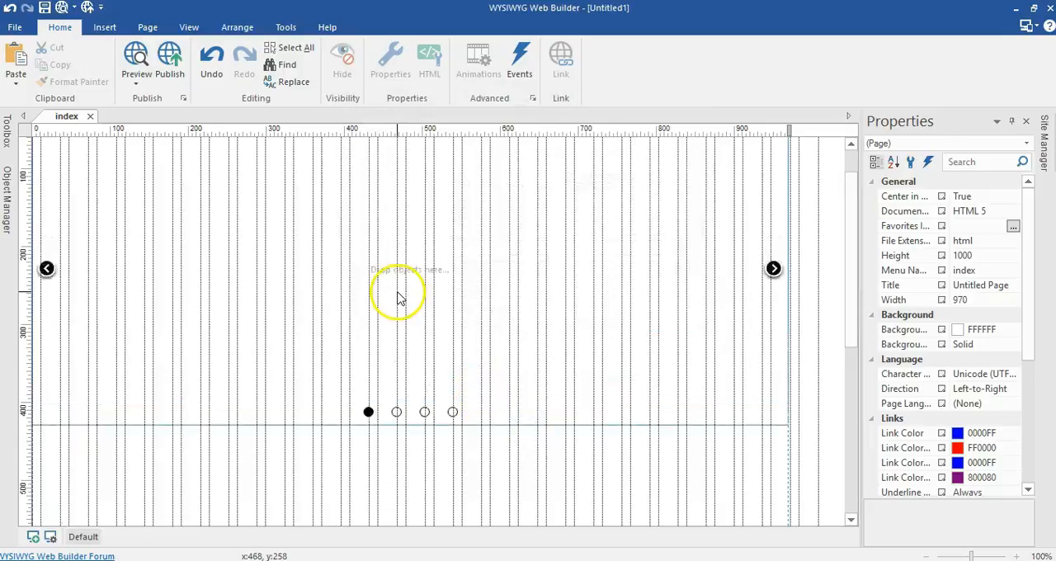
Step: Switch the carousel slides' Background Mode to Solid, giving slide 3 a recent colour
double_click(396, 297)
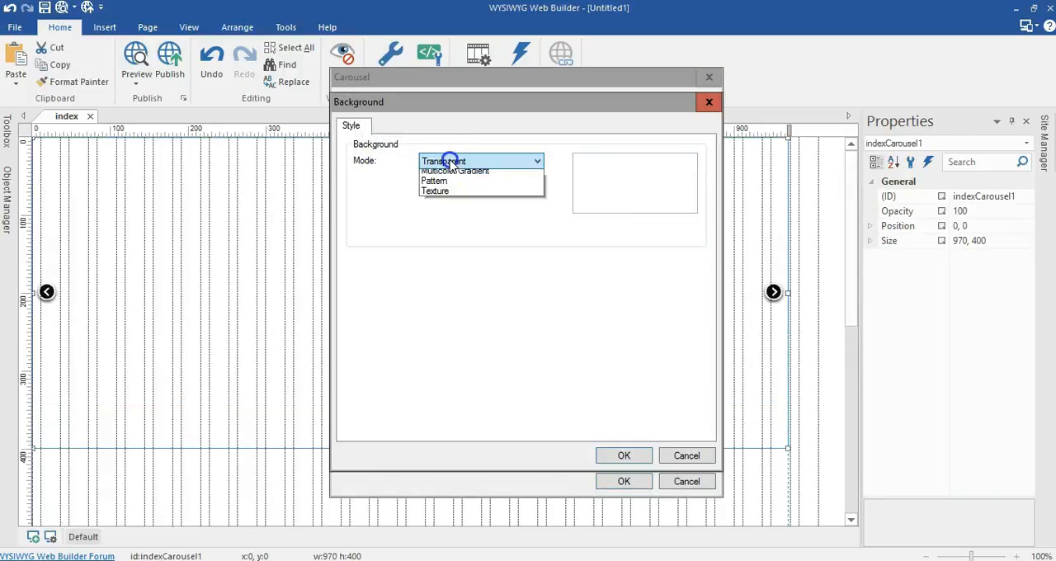
click(445, 160)
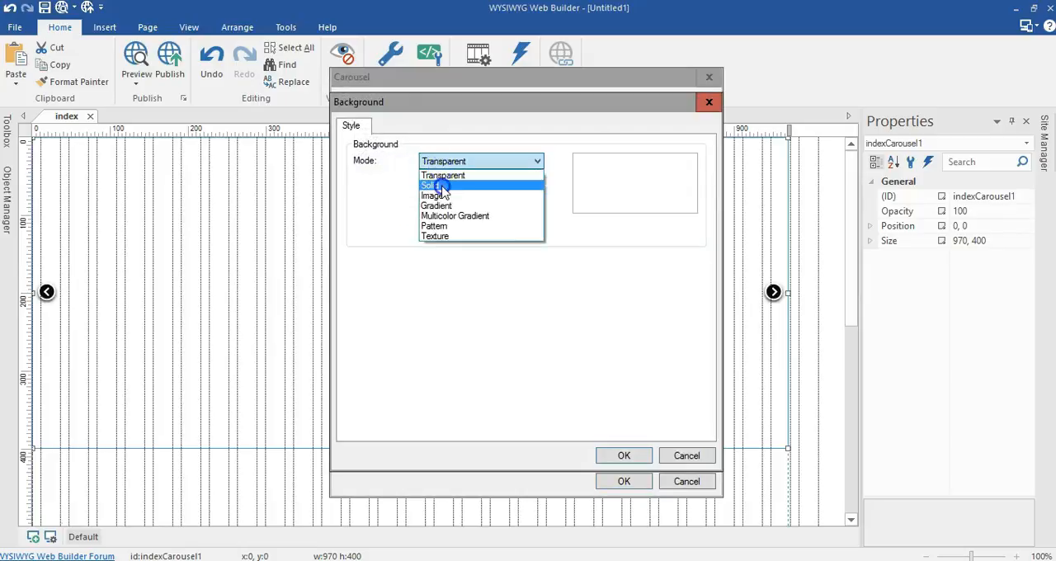
click(438, 185)
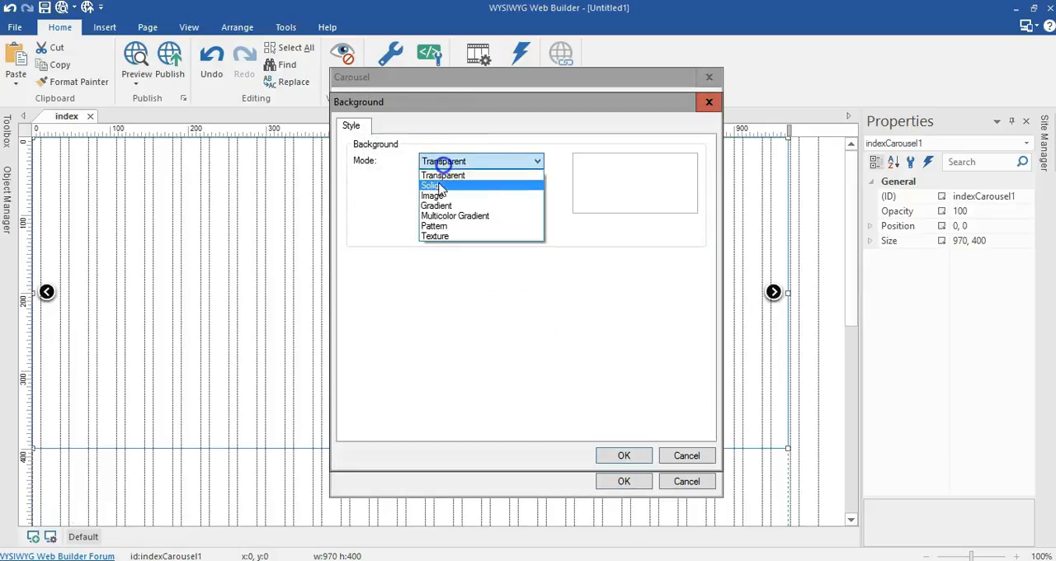
click(430, 185)
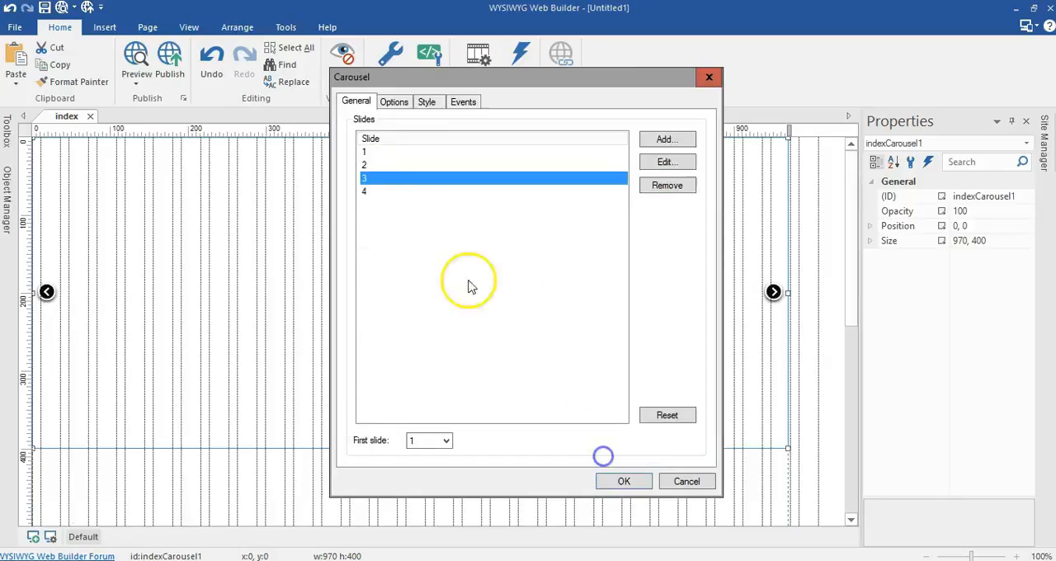
click(537, 160)
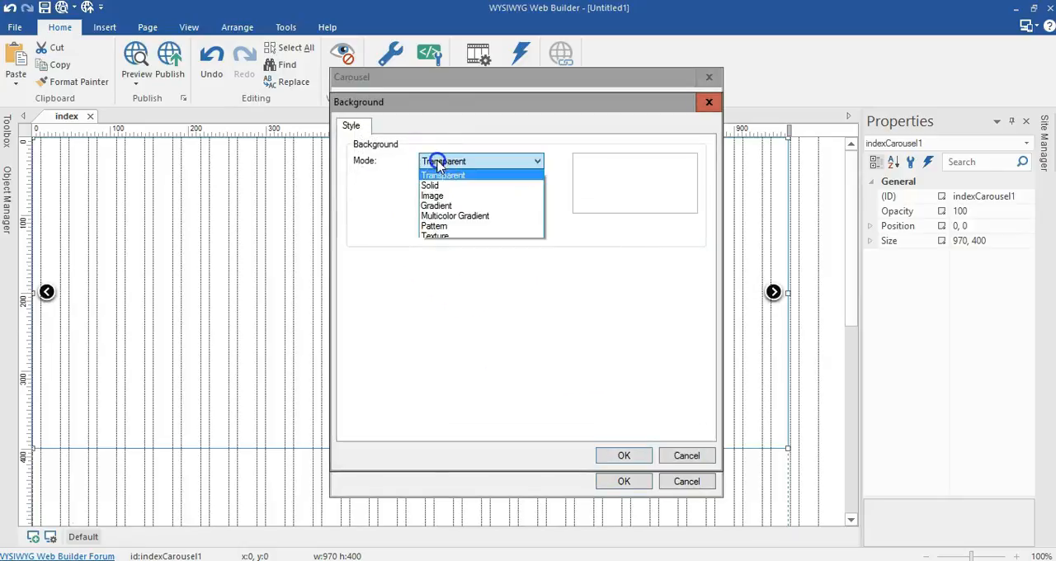
click(443, 185)
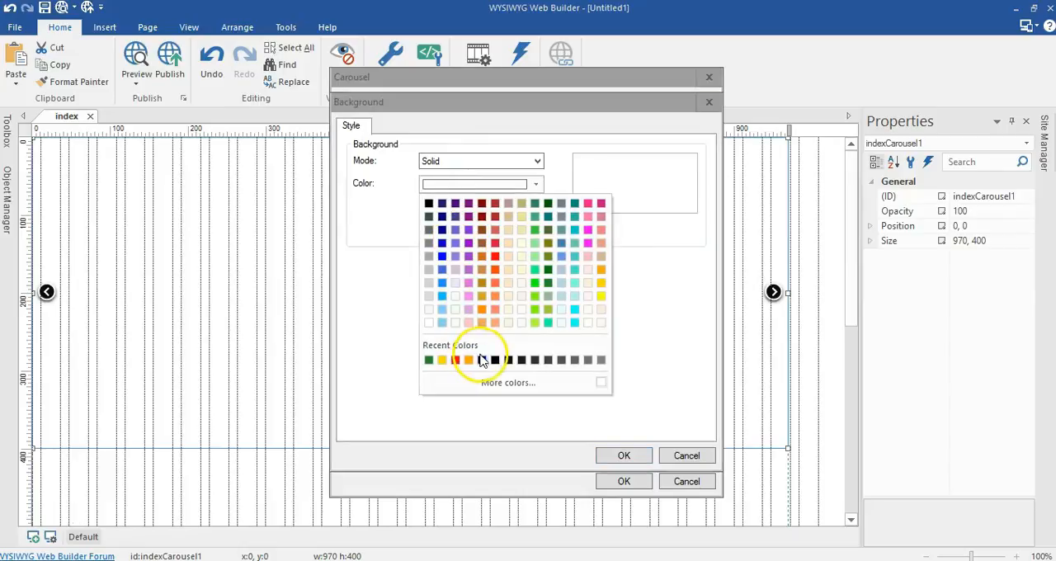
click(468, 359)
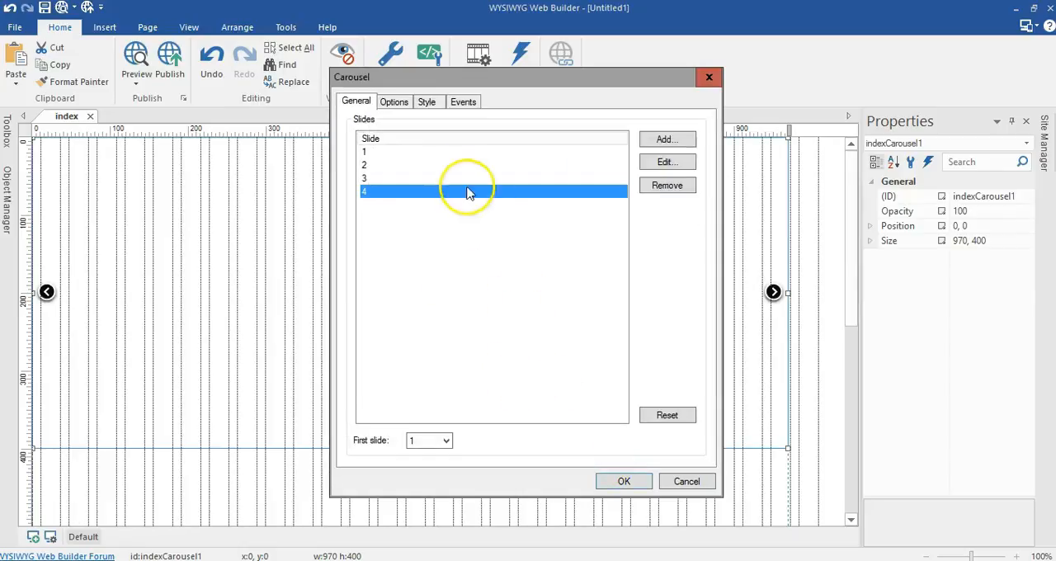
click(394, 102)
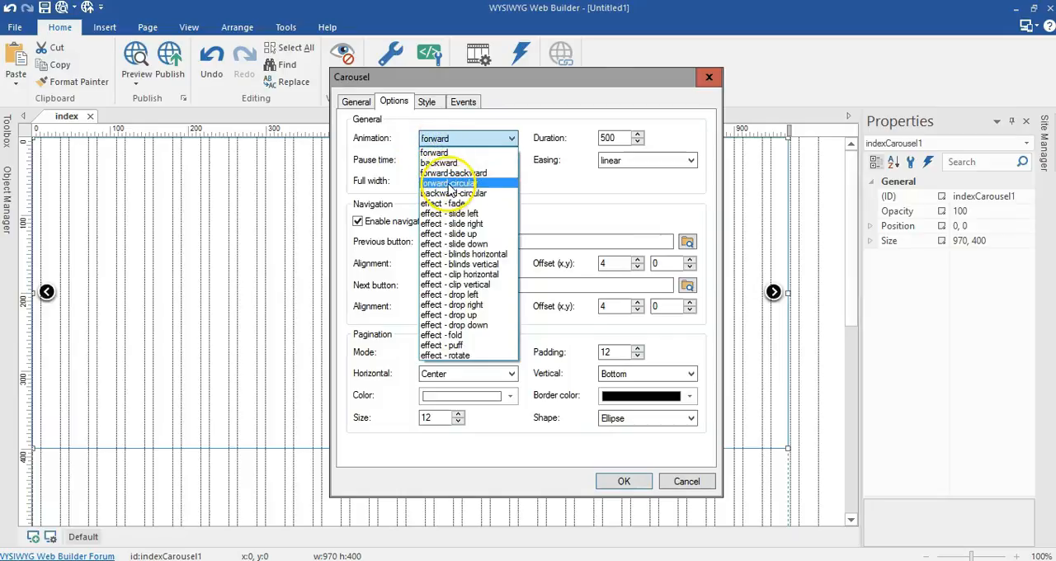
Step: Set the carousel Animation to forward-circular, apply it, and preview the page
click(454, 182)
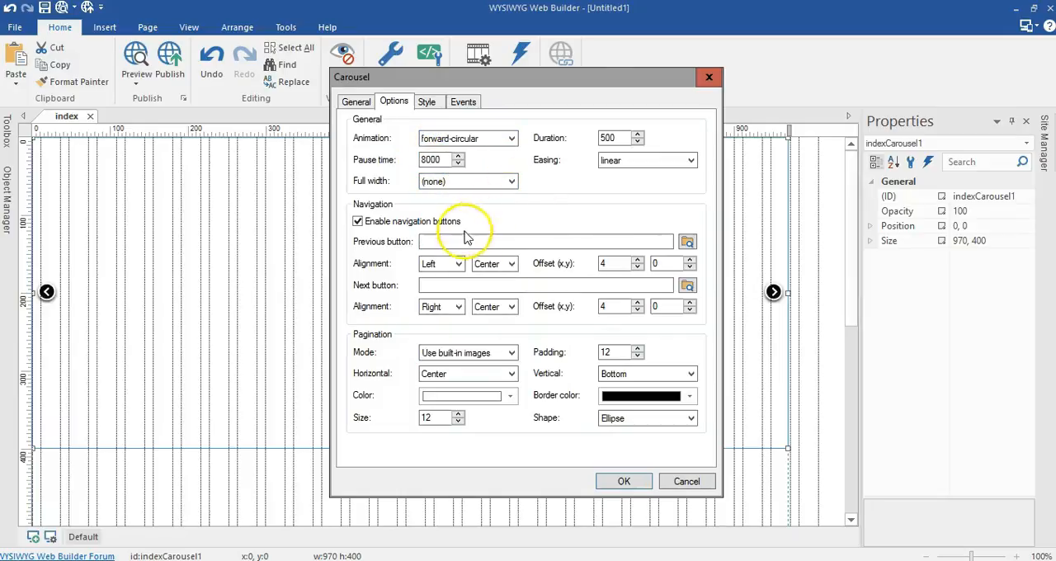
click(624, 481)
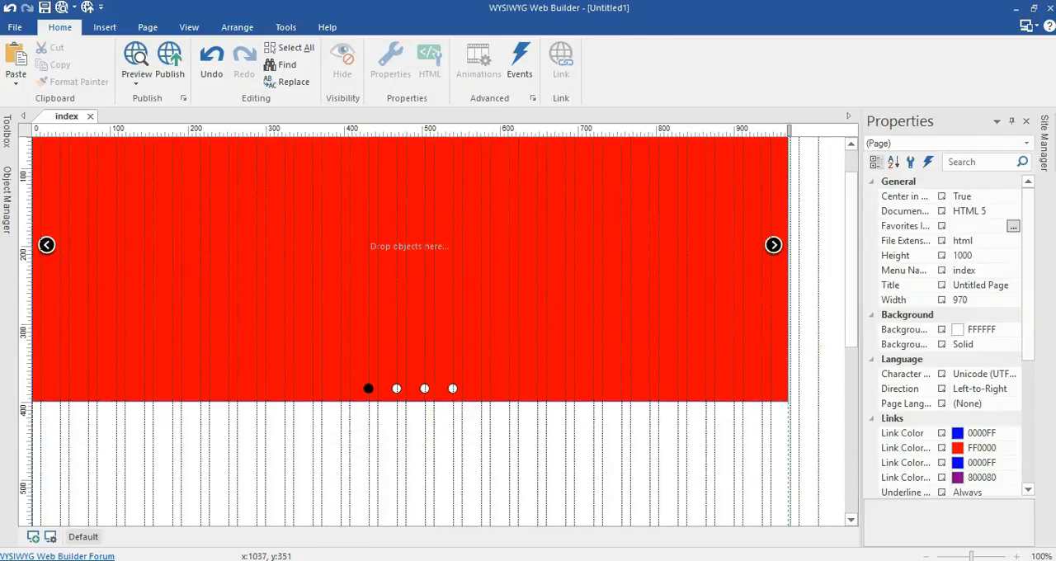
click(137, 61)
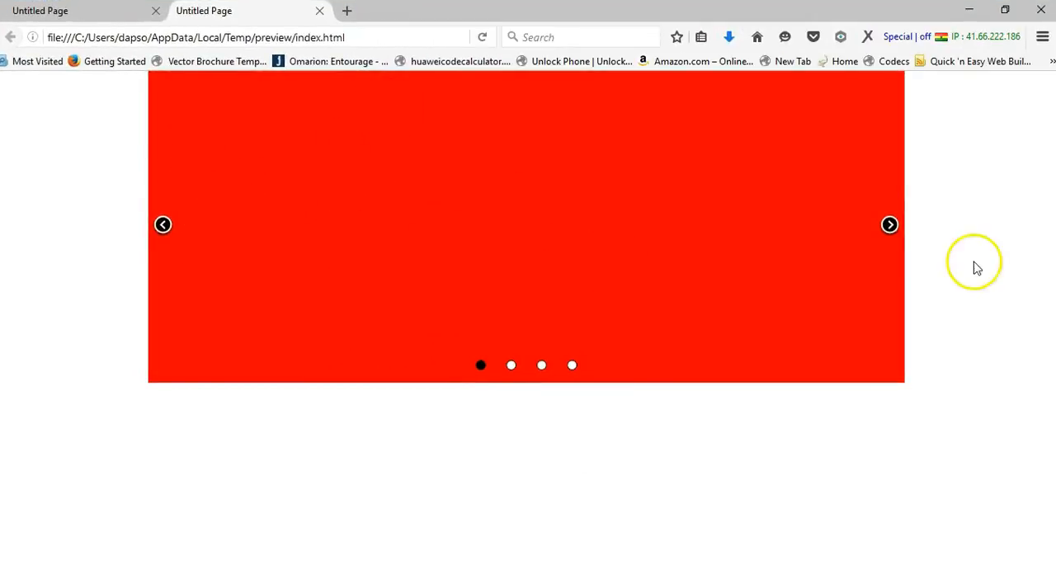
mouse_move(629, 291)
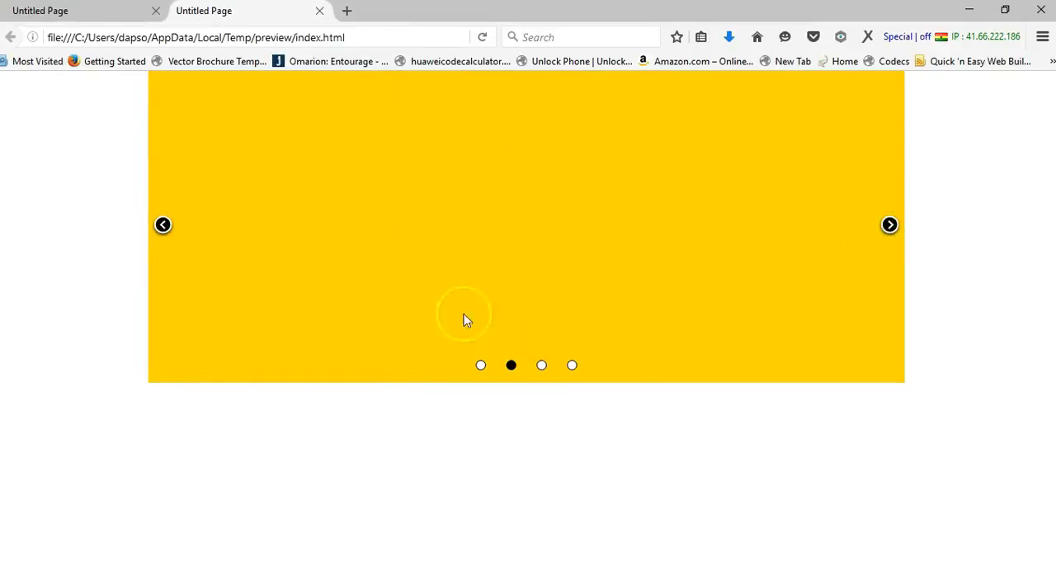
Step: Watch the Firefox preview move from the red slide to the yellow slide
click(889, 224)
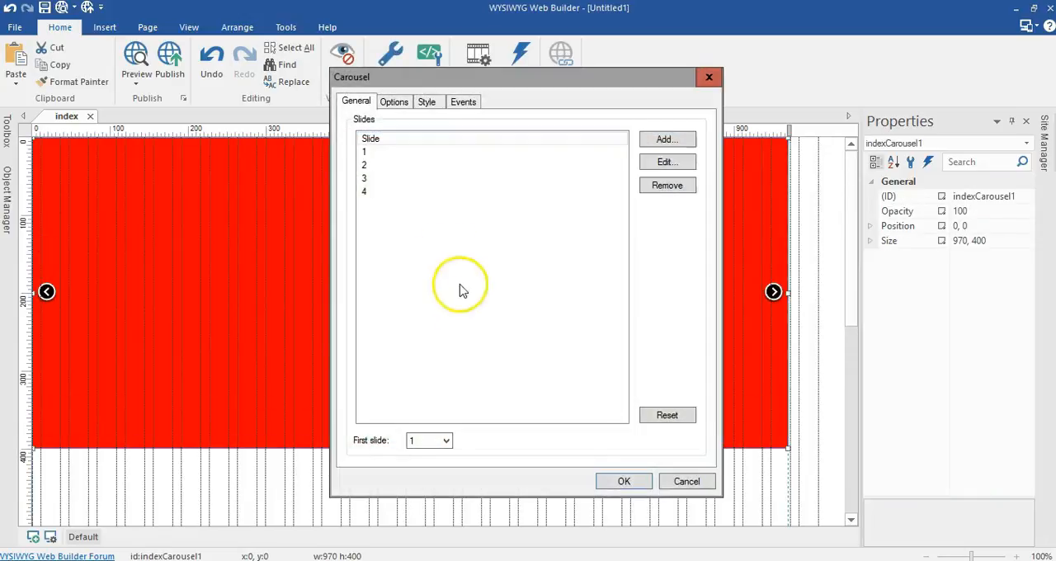
Step: Uncheck Enable navigation buttons and set the carousel's Pagination Mode to None
click(394, 101)
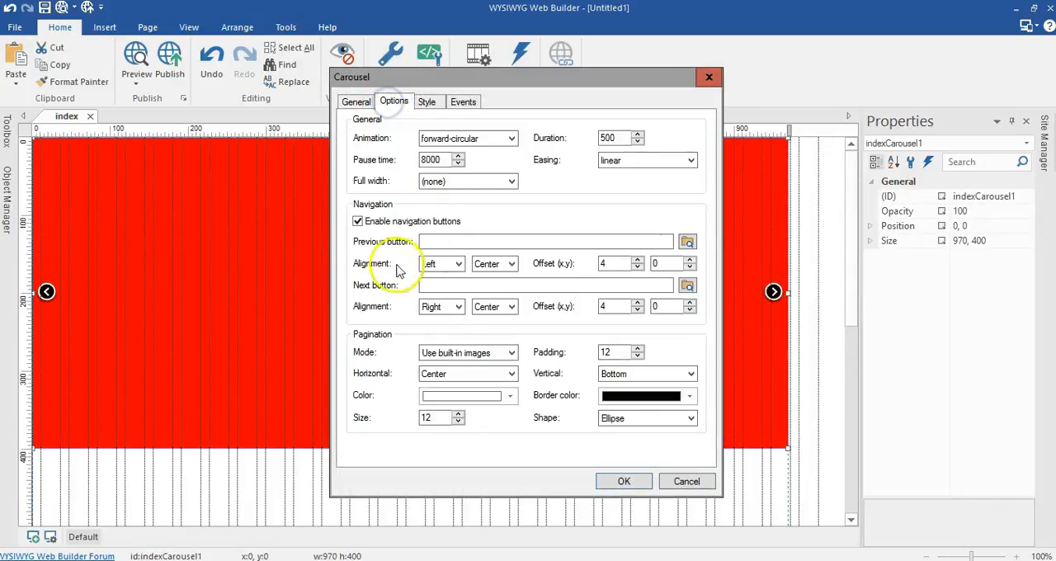
click(357, 220)
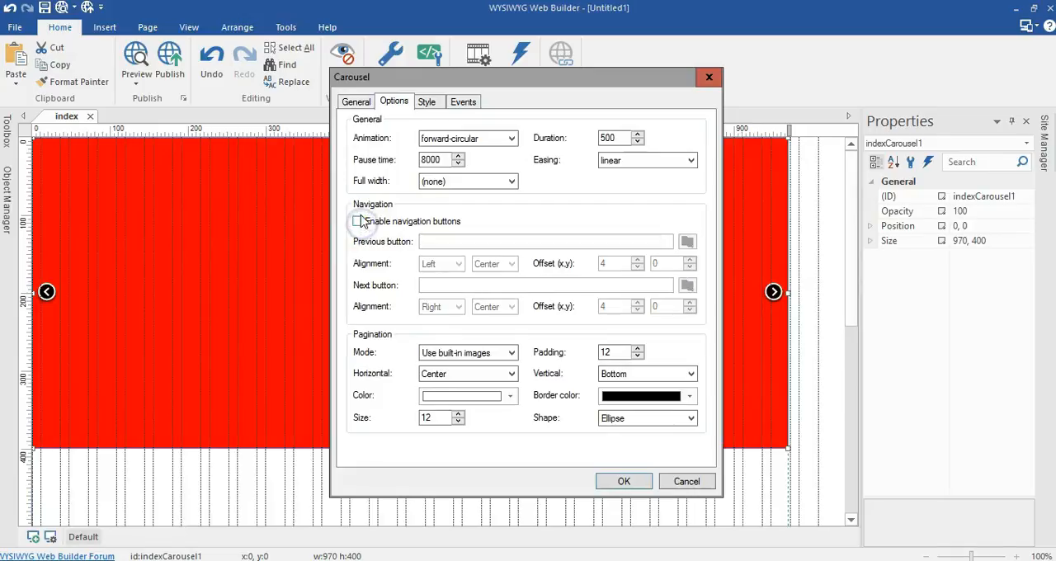
click(467, 352)
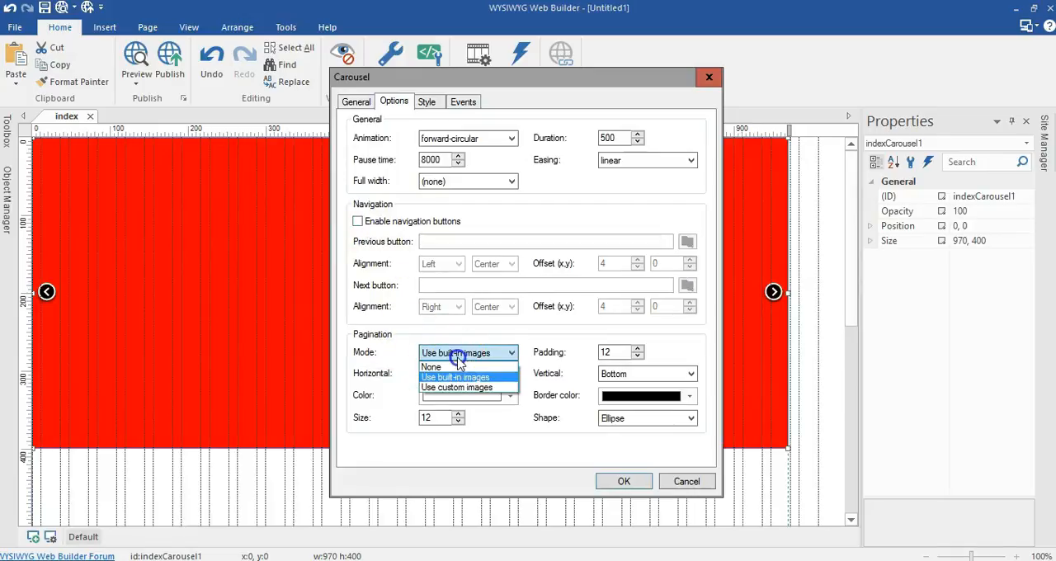
click(431, 367)
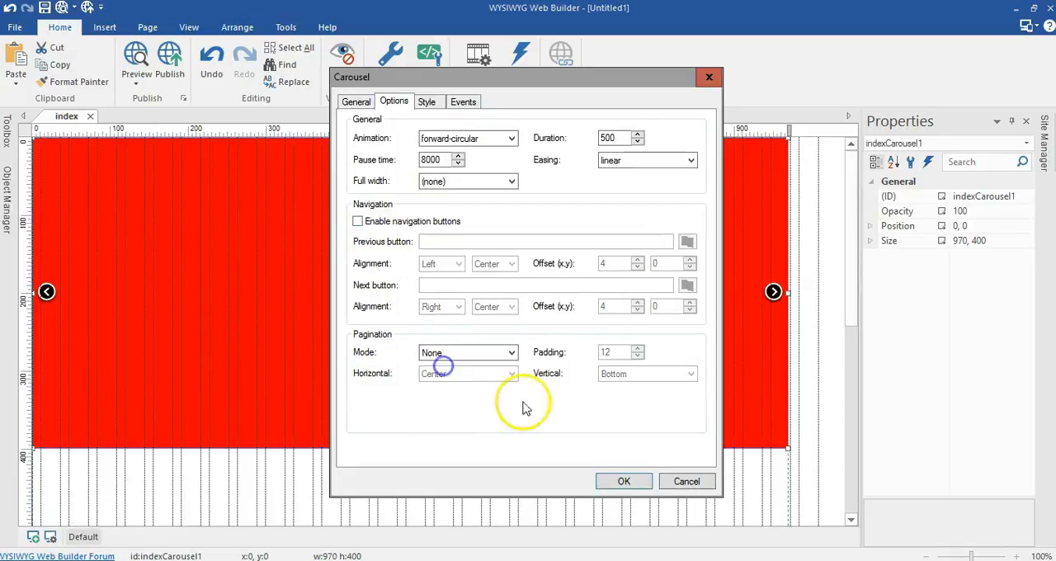
click(624, 482)
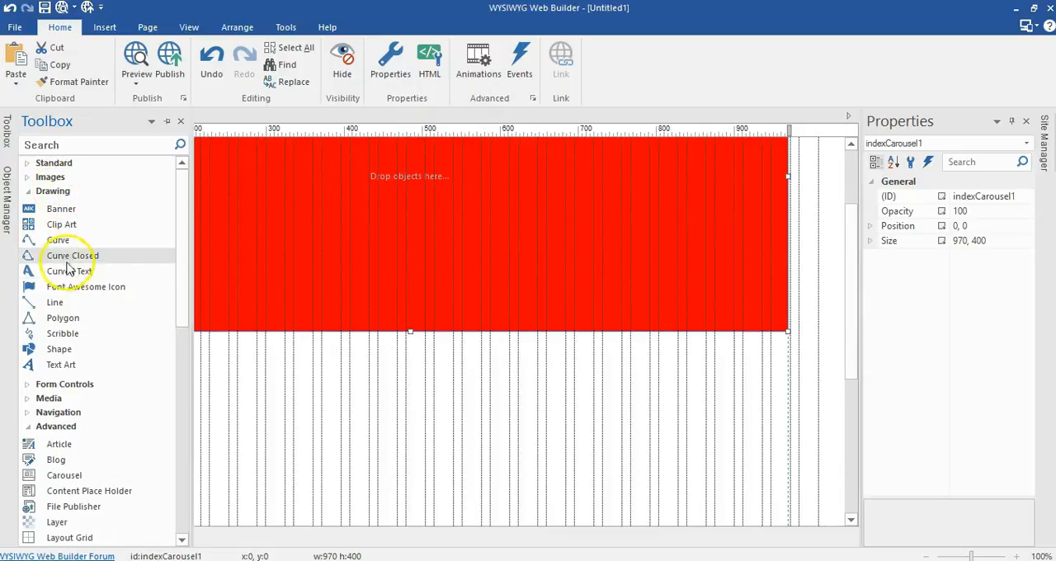
mouse_move(86, 286)
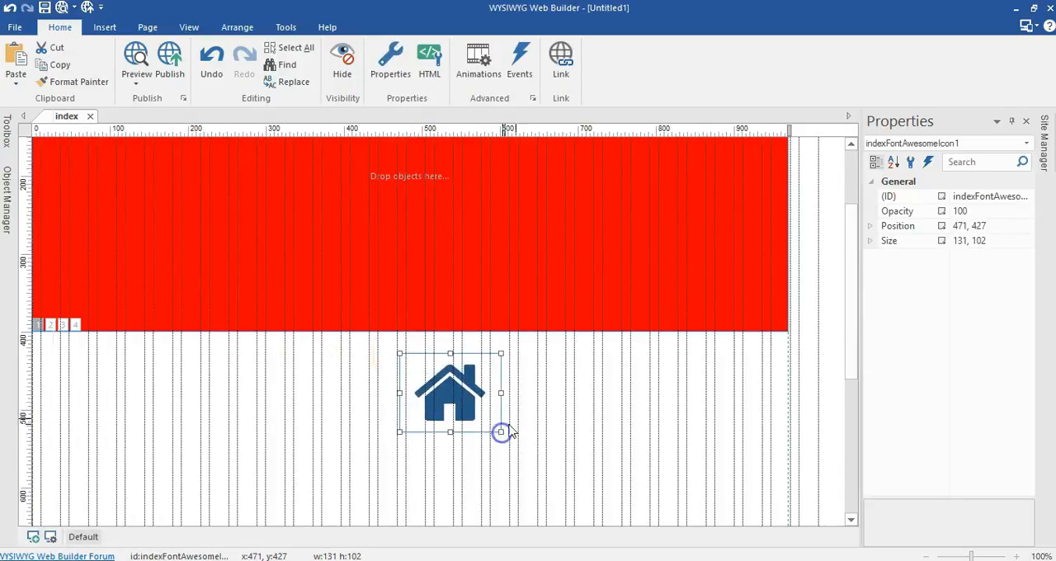
Step: Change the Font Awesome icon below the carousel to angle-right
double_click(450, 394)
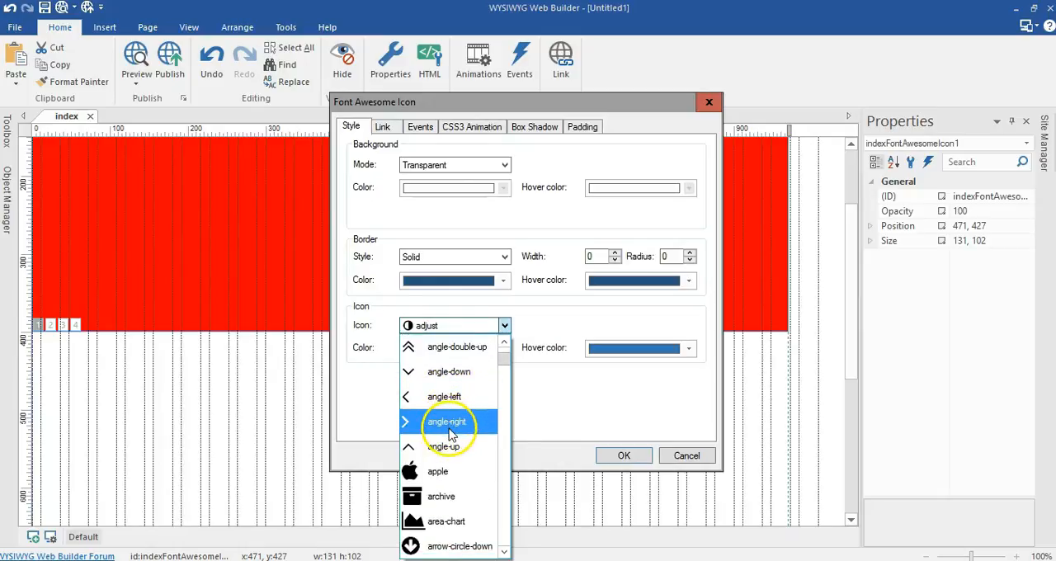
click(446, 422)
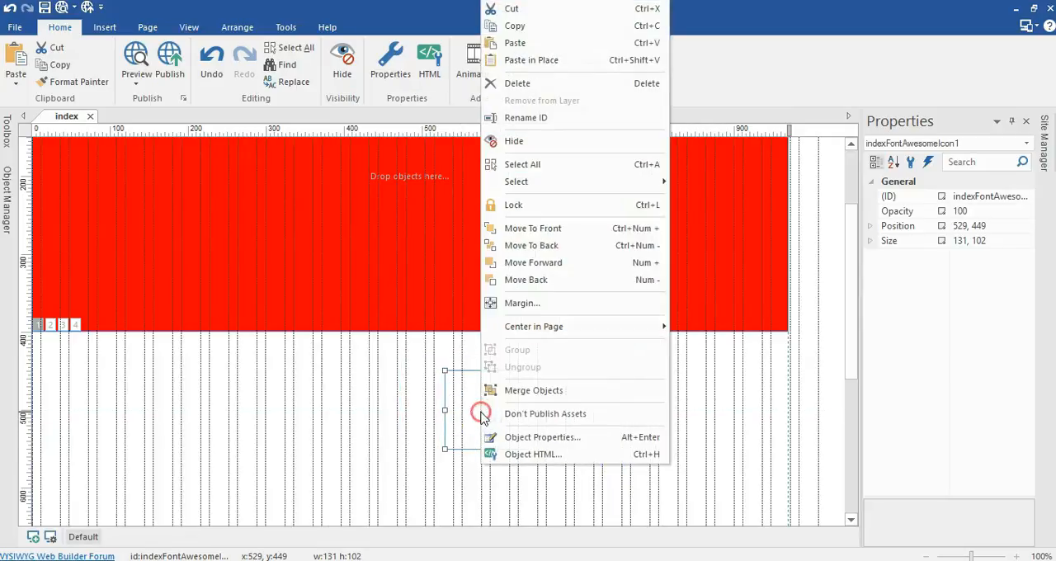
mouse_move(514, 43)
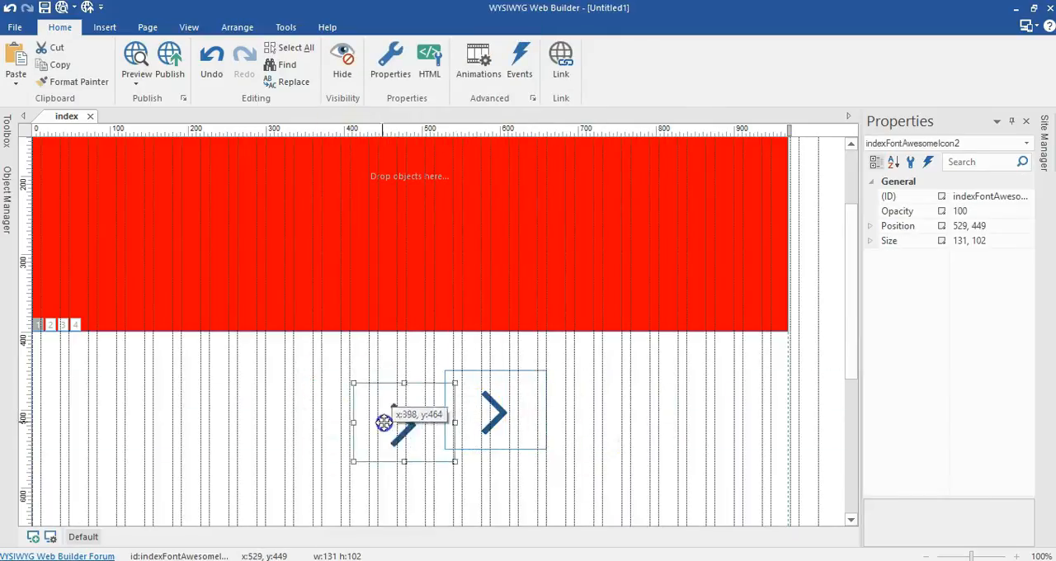
Step: Move the pasted icon copy to the left and set it to angle-left
drag(405, 425, 387, 412)
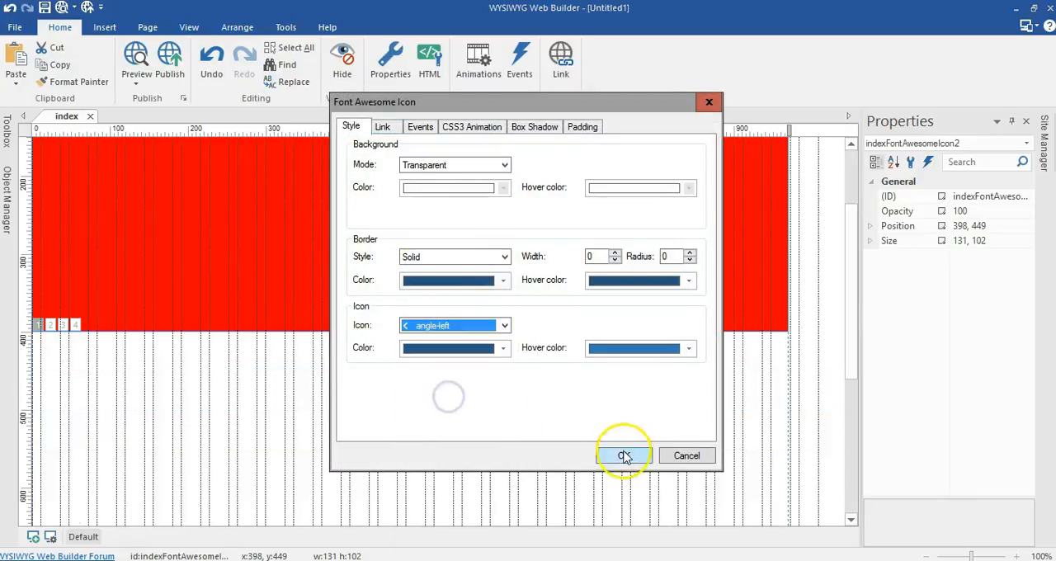
click(624, 455)
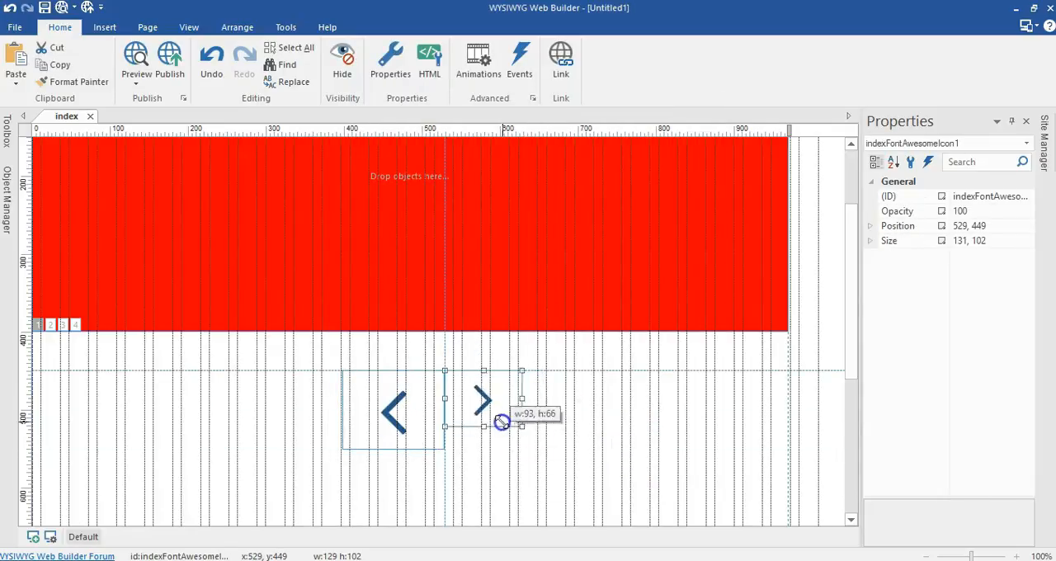
Step: Shrink the right arrow icon to match the small left arrow beside it
drag(502, 422, 444, 448)
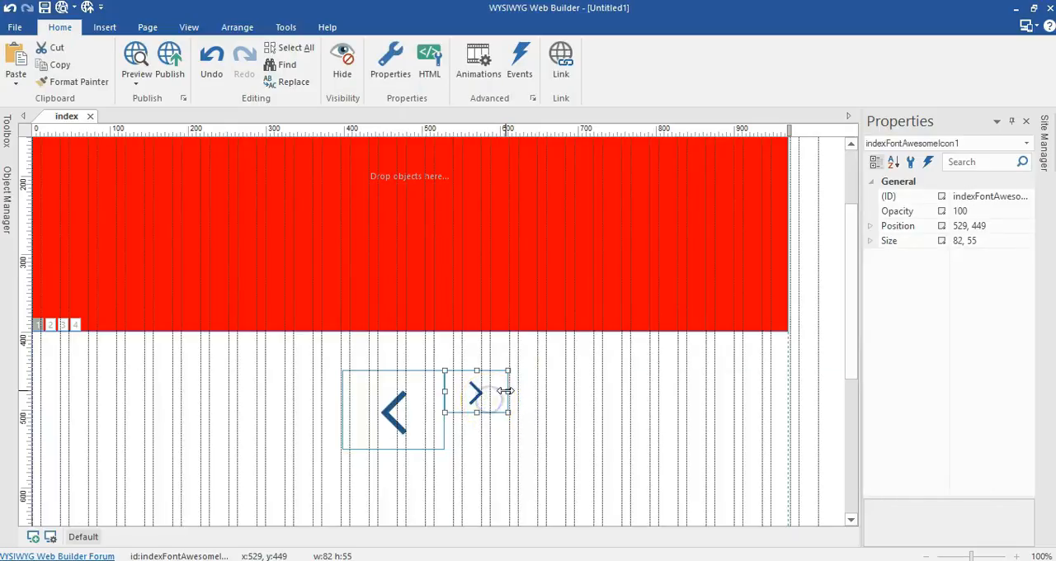
drag(507, 392, 500, 392)
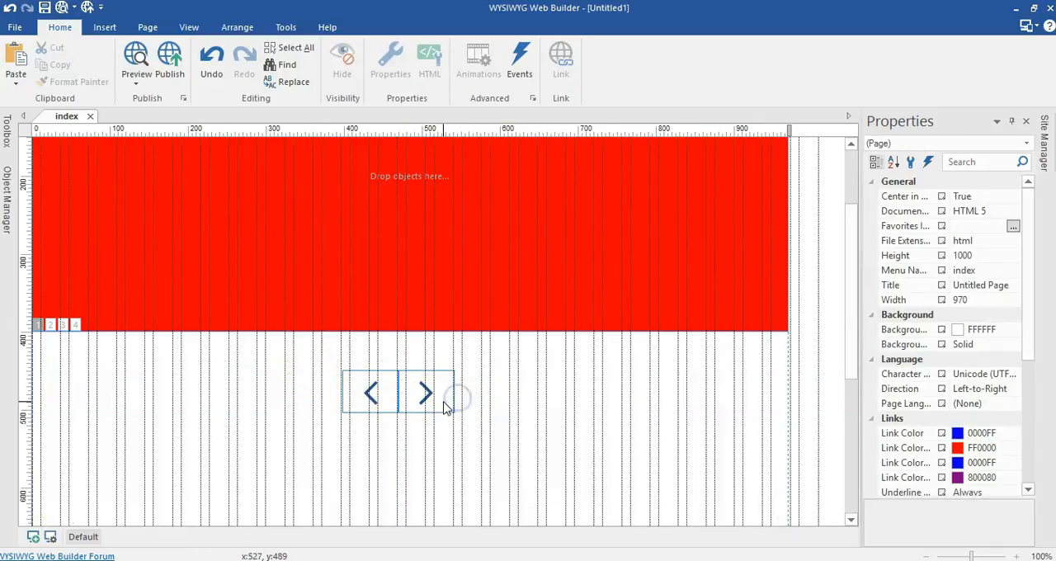
Step: Give the right arrow icon an onclick SlideShow Next event targeting indexCarousel1
double_click(424, 393)
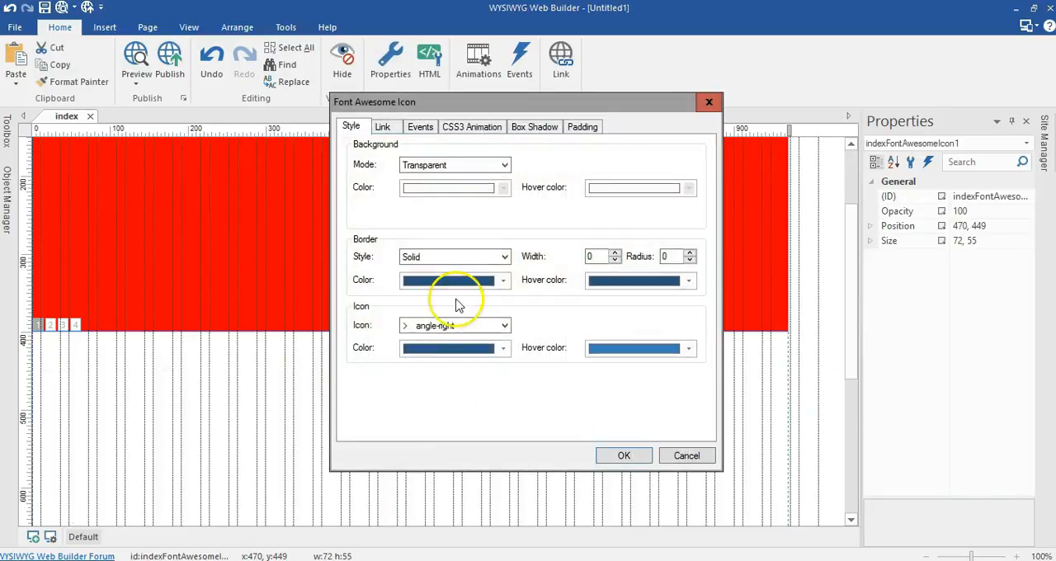
click(420, 127)
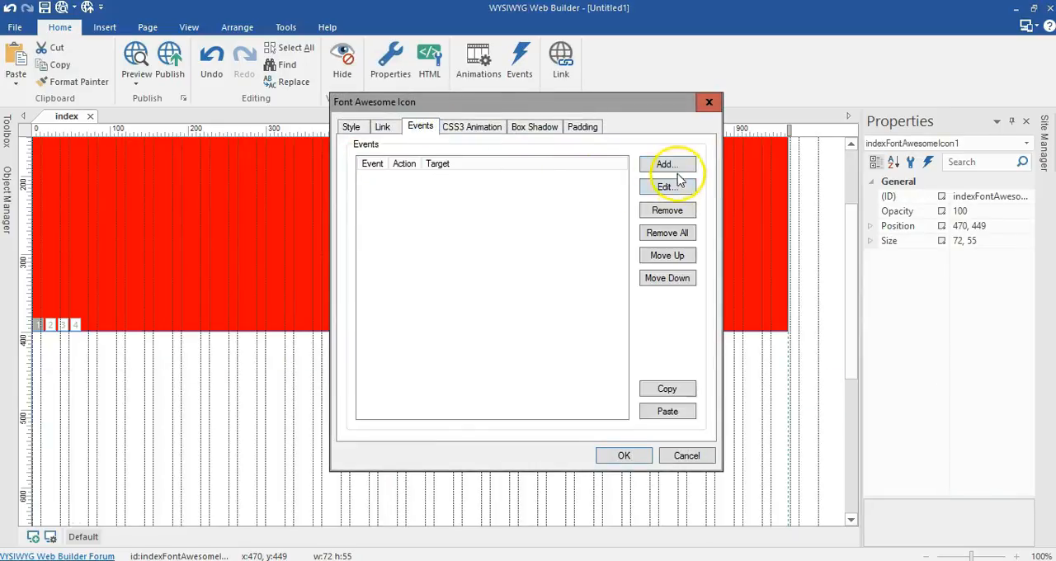
click(667, 164)
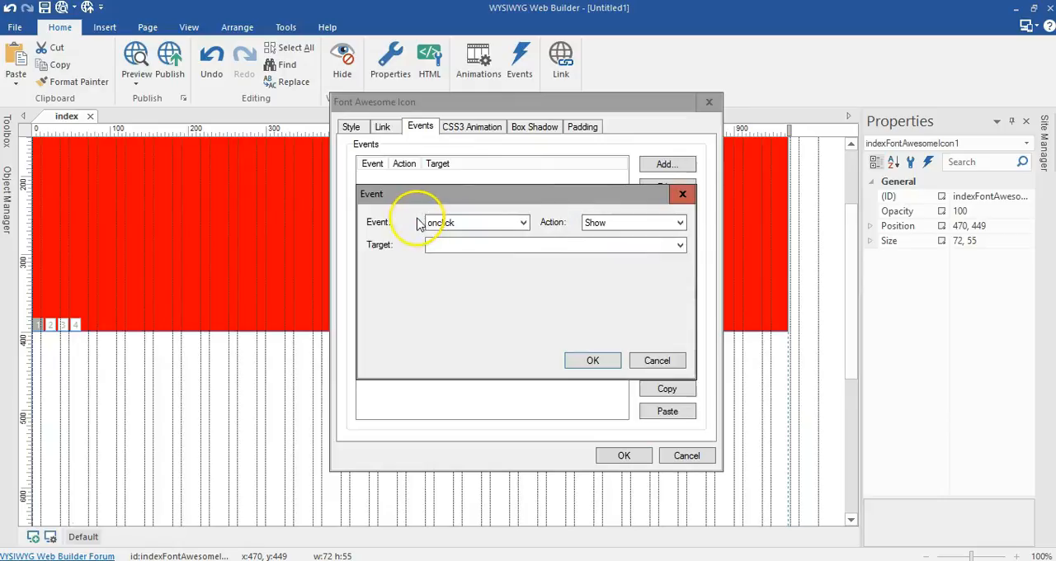
click(633, 222)
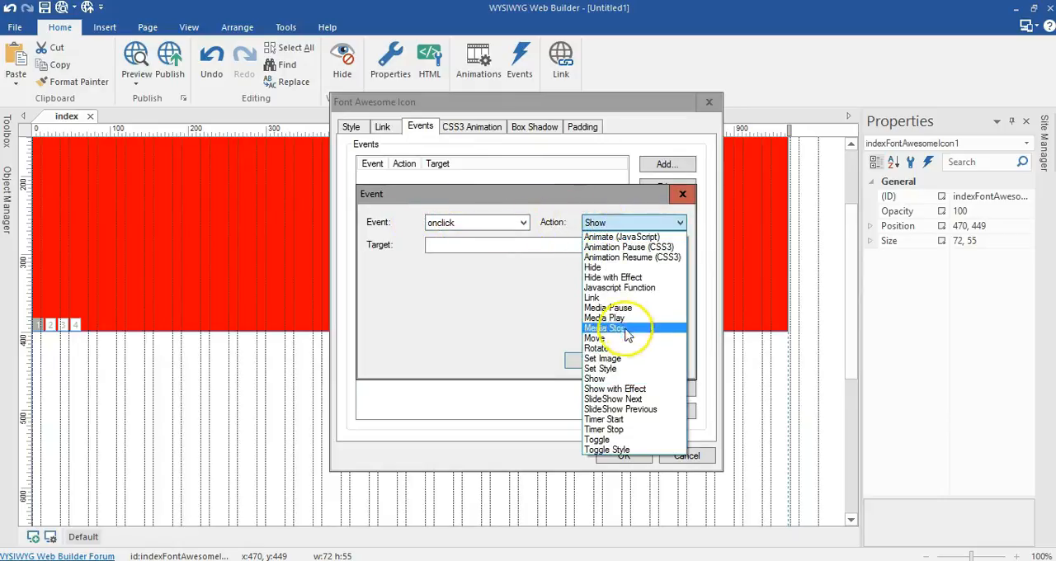
mouse_move(613, 399)
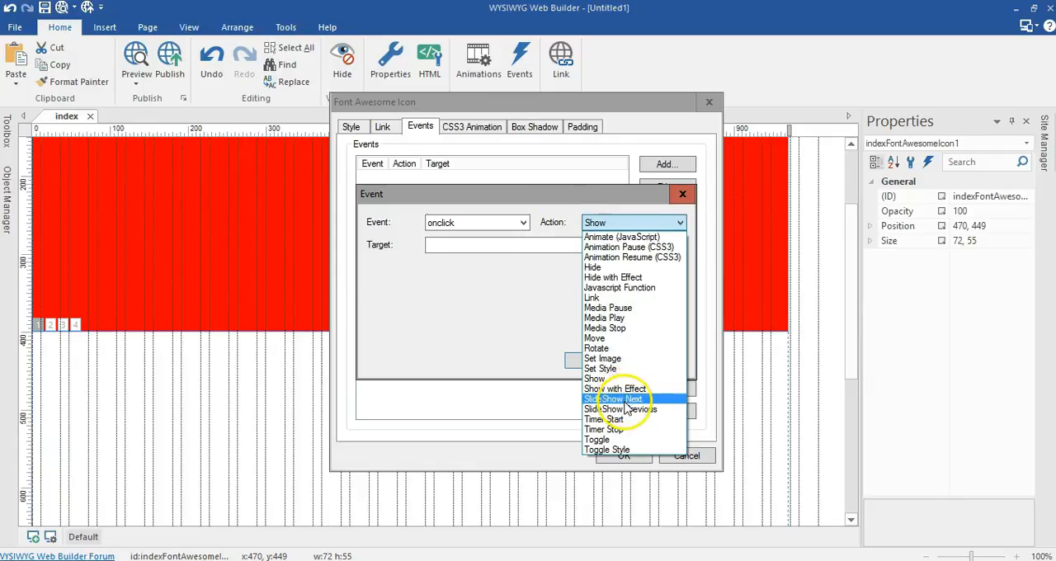
click(613, 399)
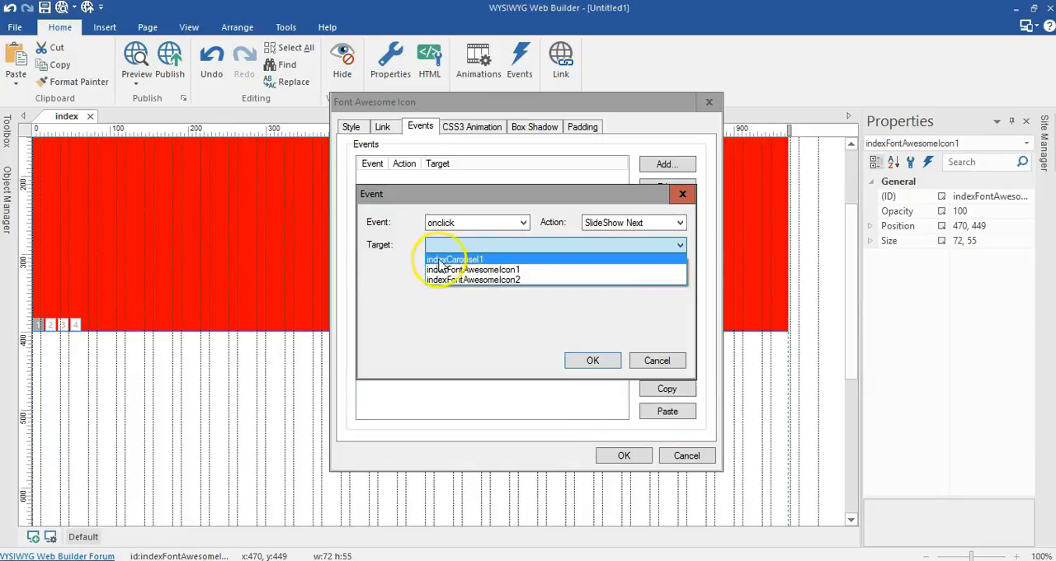
click(593, 361)
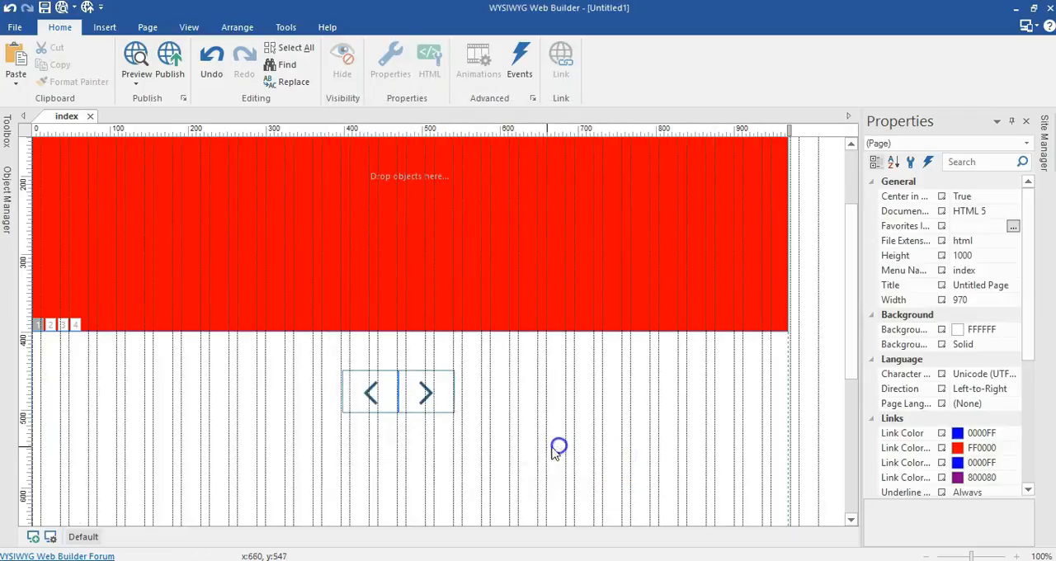
Step: Give the left arrow icon an onclick SlideShow Previous event targeting indexCarousel1
click(370, 393)
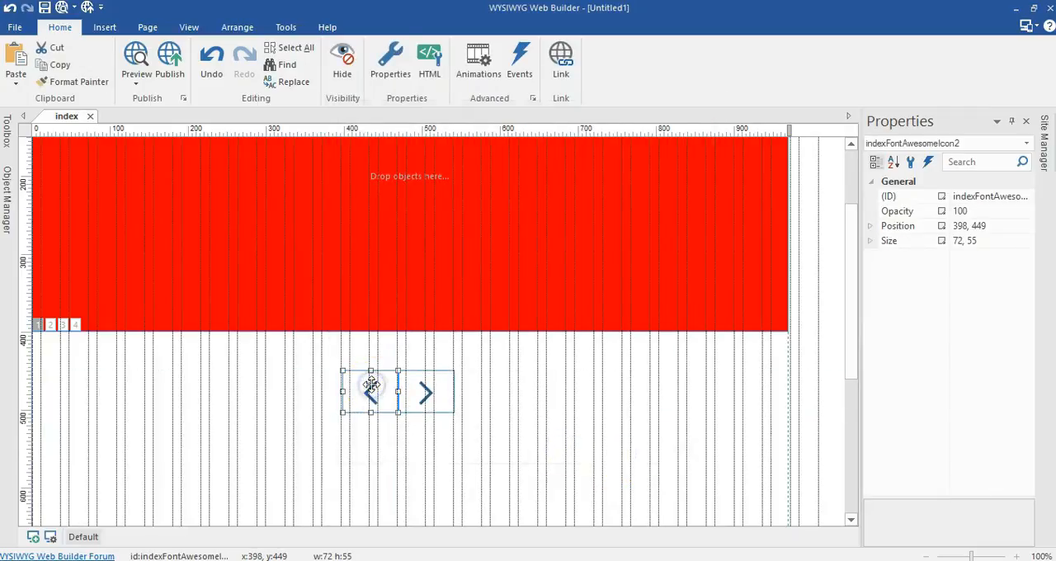
double_click(371, 392)
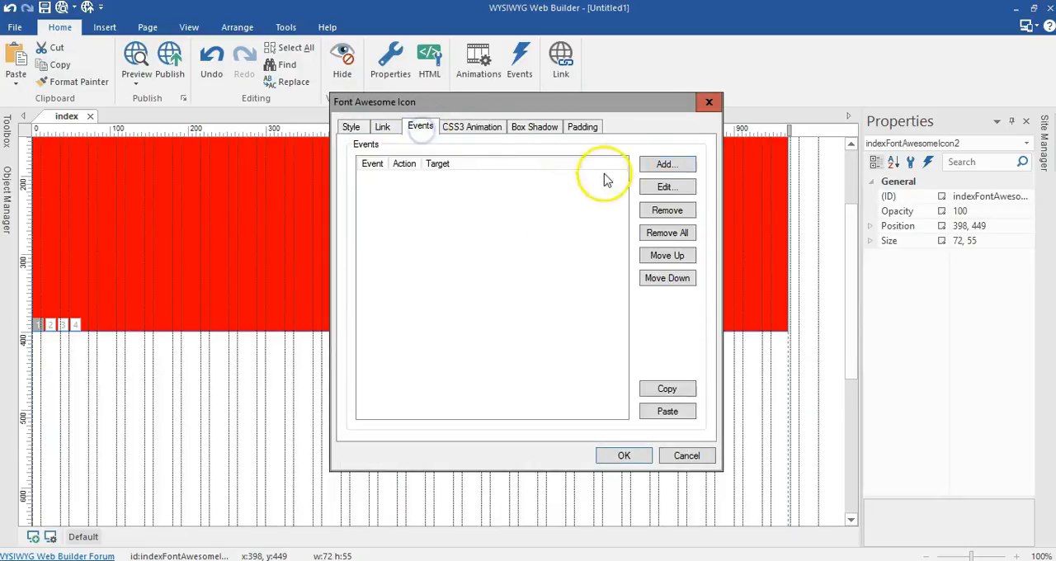
click(667, 163)
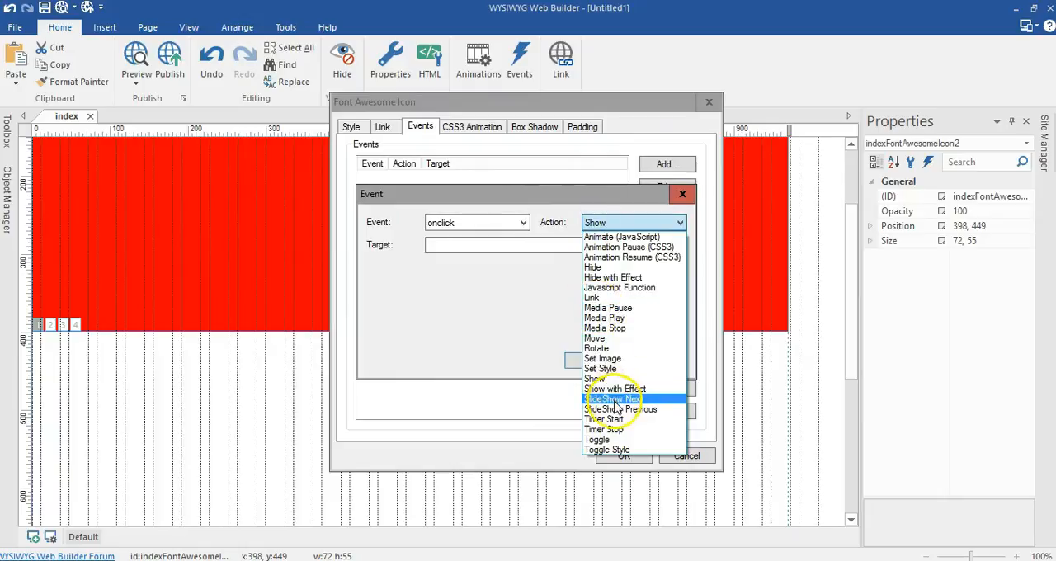
click(620, 408)
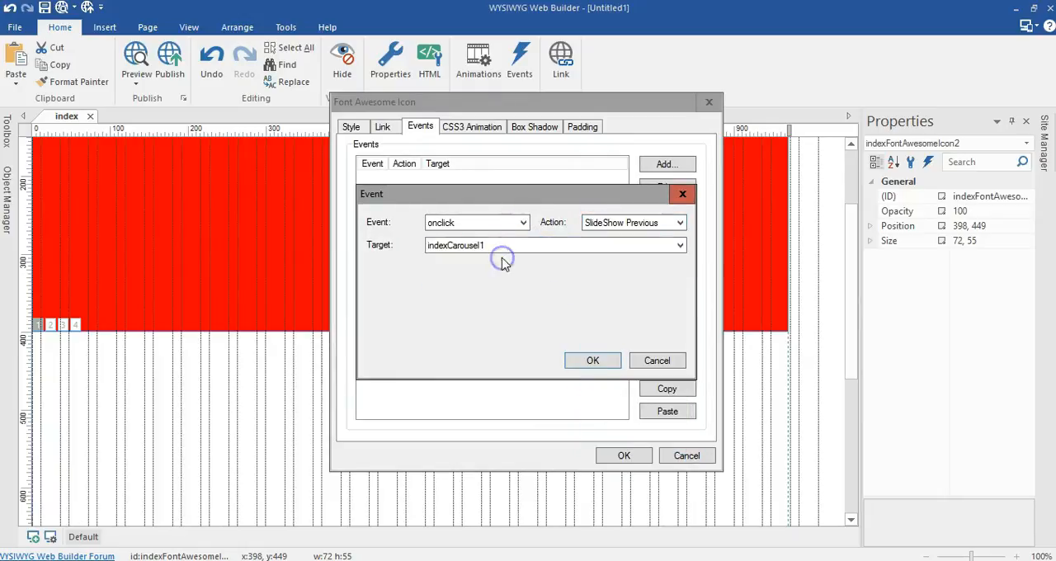
click(593, 360)
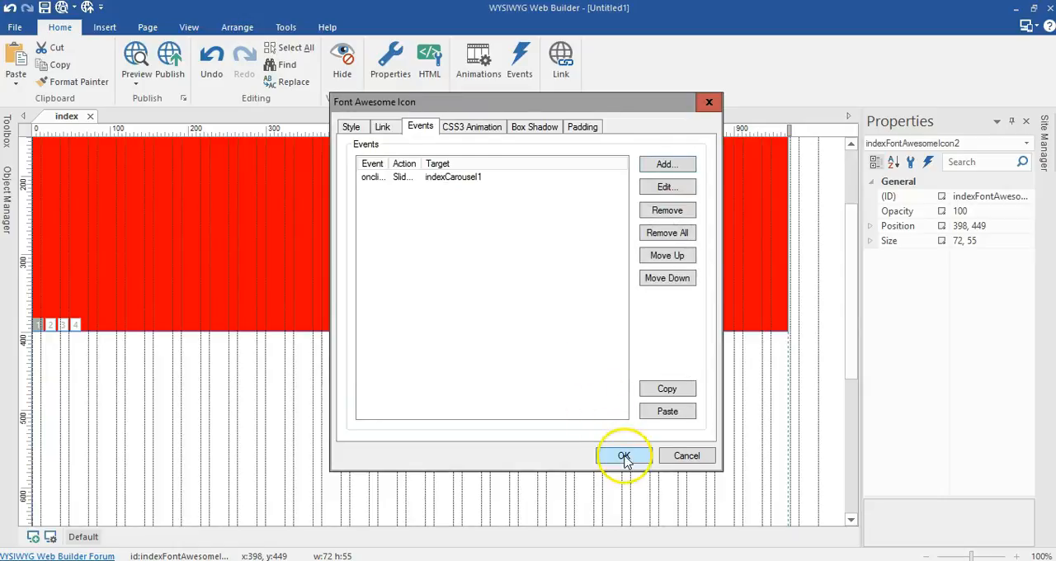
click(624, 456)
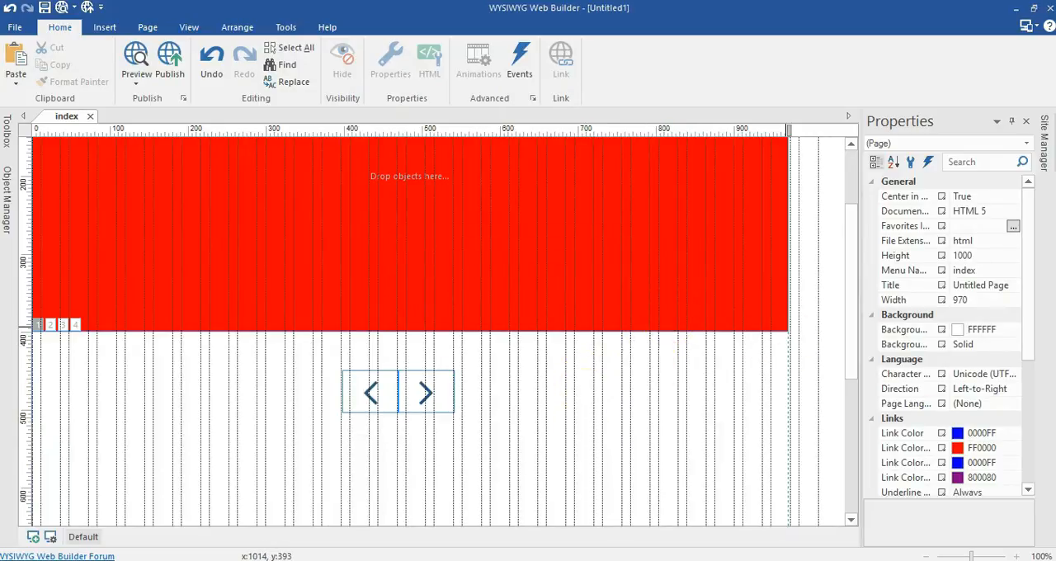
Step: Preview the page in Firefox and test the right arrow icon below the red carousel
click(135, 58)
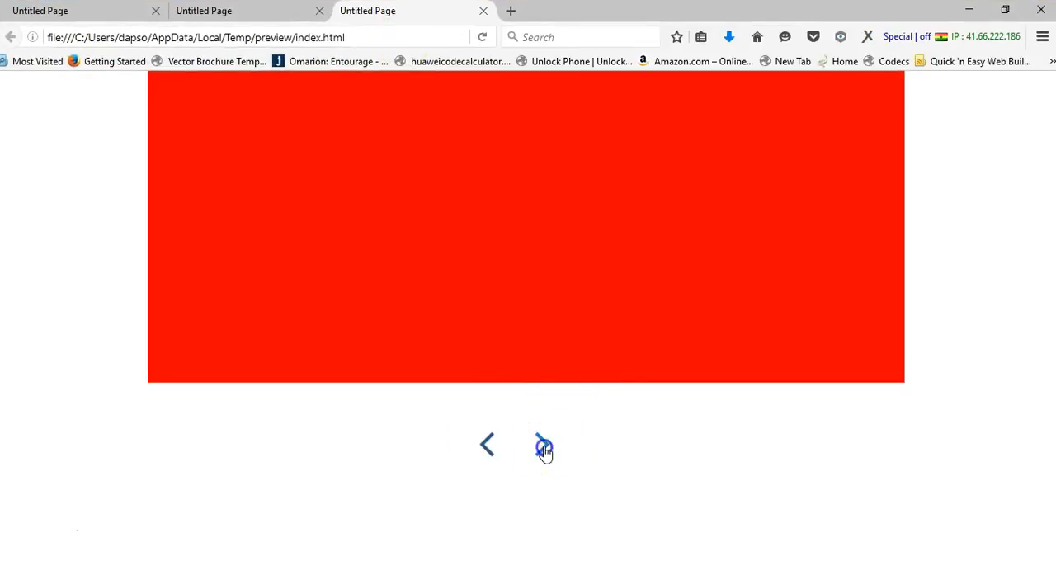
click(542, 444)
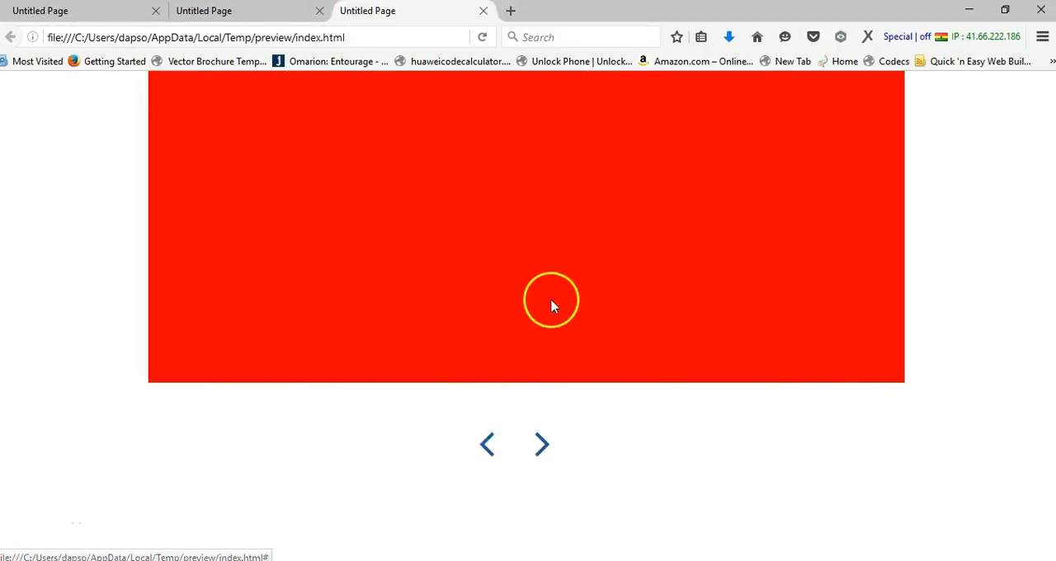
mouse_move(208, 492)
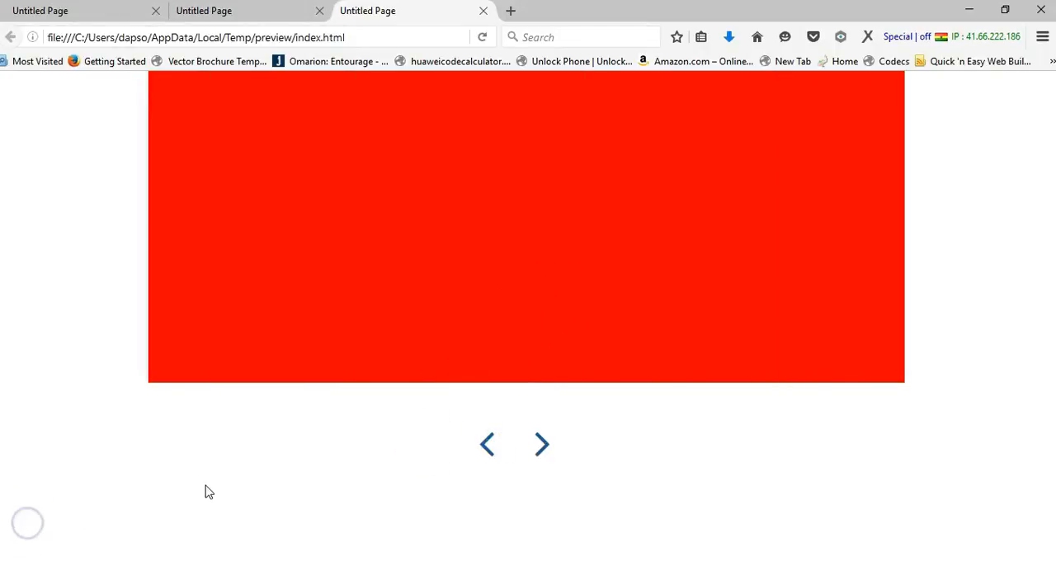
mouse_move(320, 458)
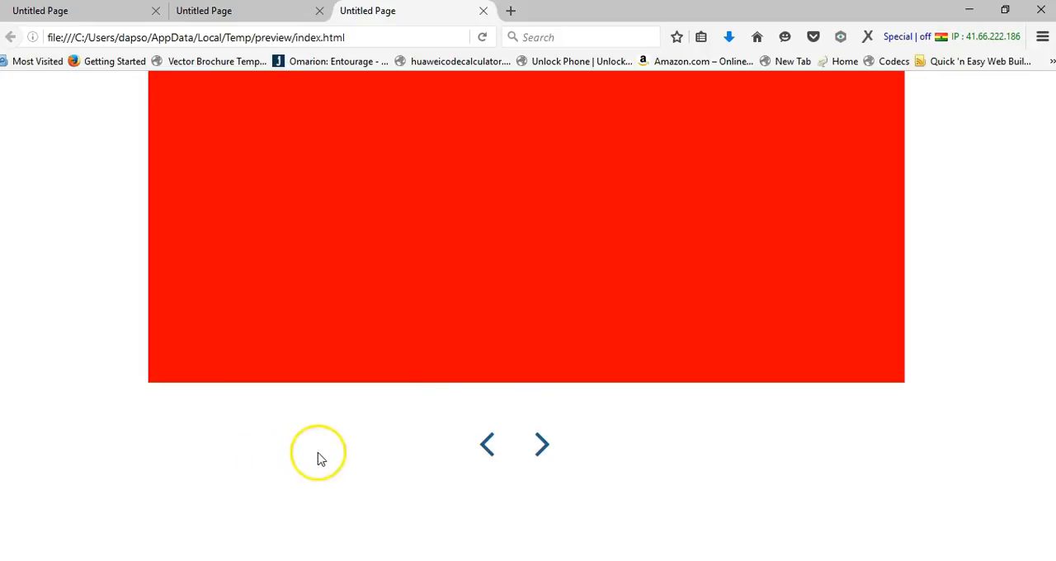
mouse_move(474, 478)
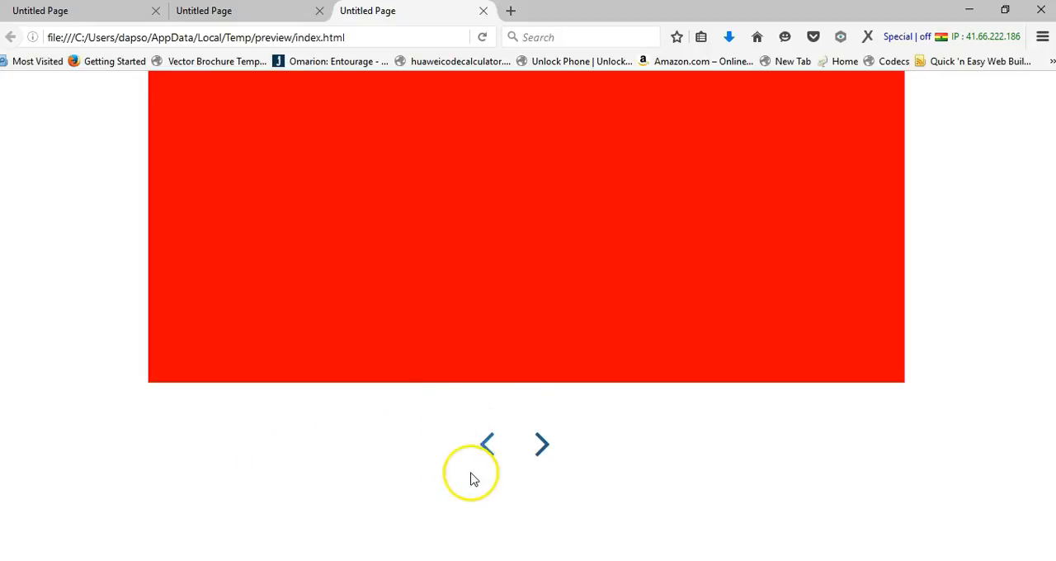
mouse_move(636, 458)
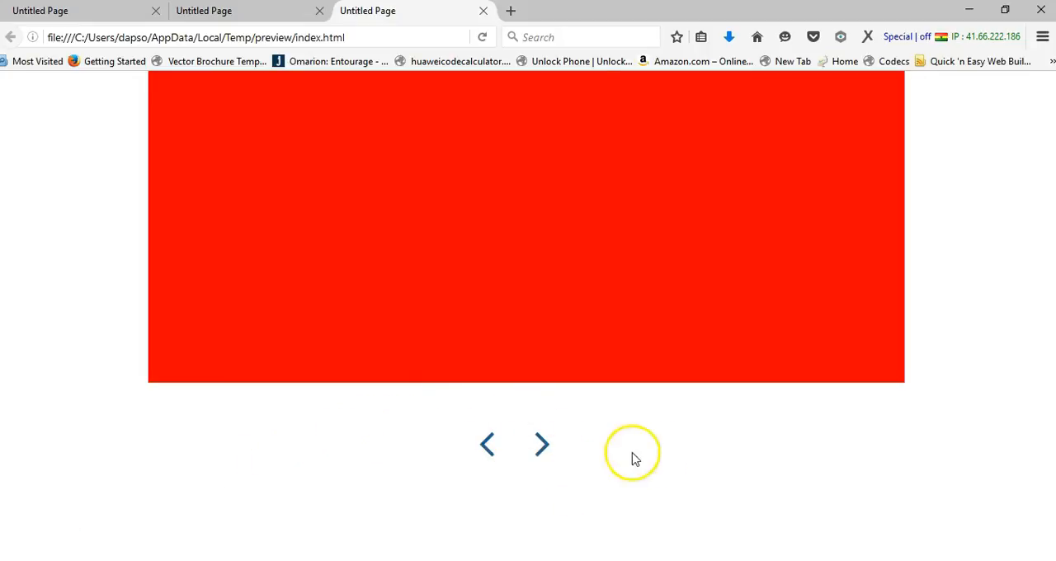